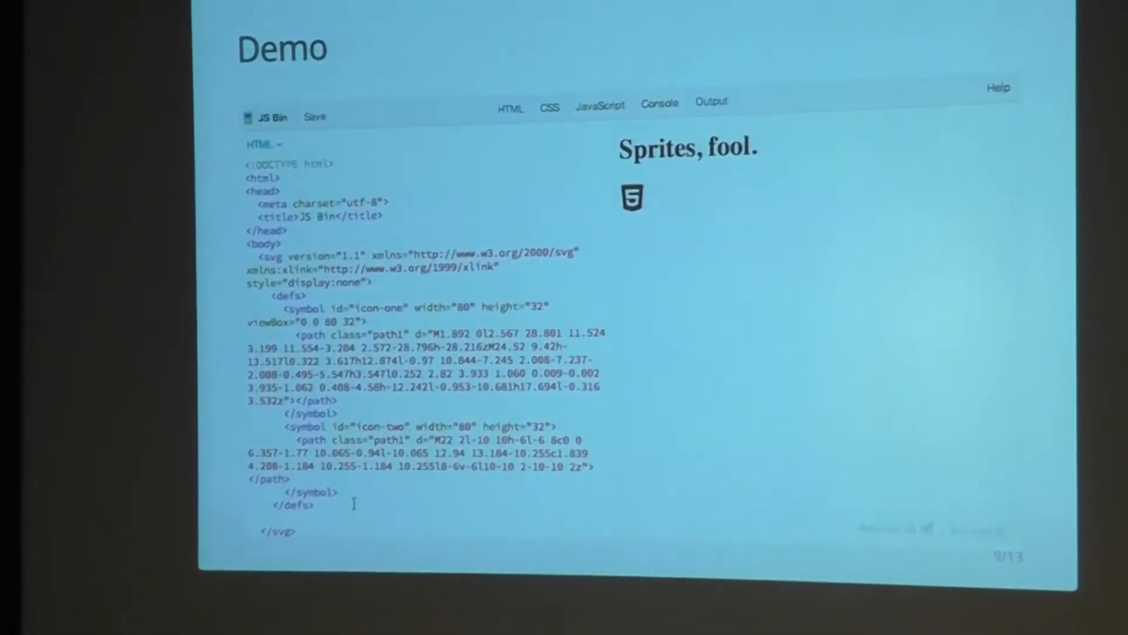
Step: Scroll the HTML panel down and point the use element's xlink:href at "#icon-one"
{"action": "scroll", "scroll_direction": "down", "scroll_amount": 3}
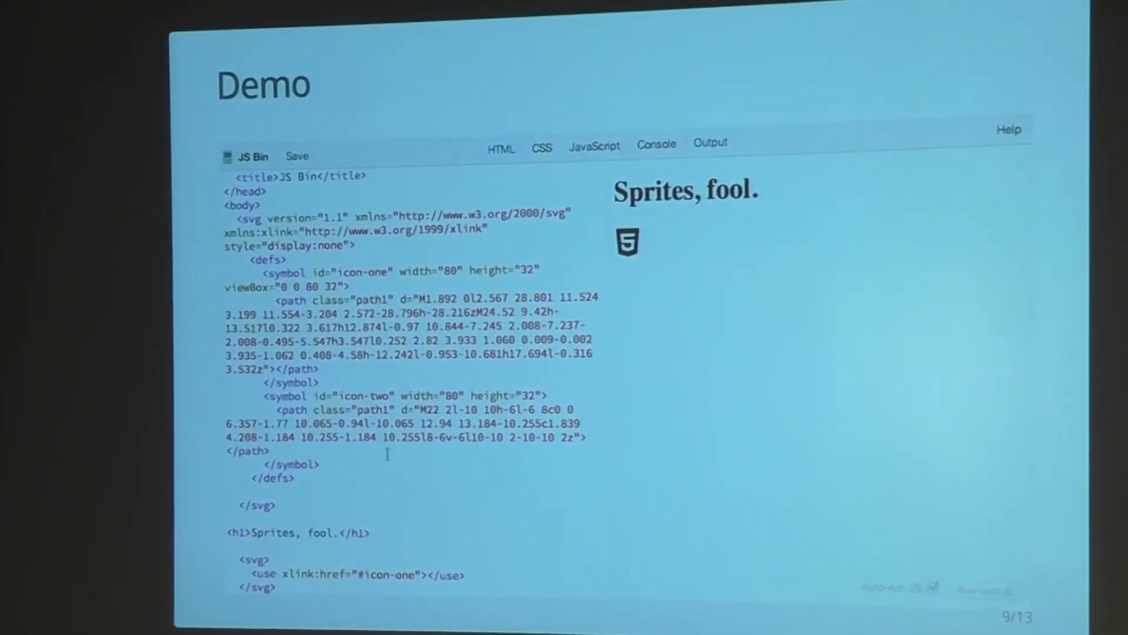
{"action": "scroll", "scroll_direction": "down", "scroll_amount": 3}
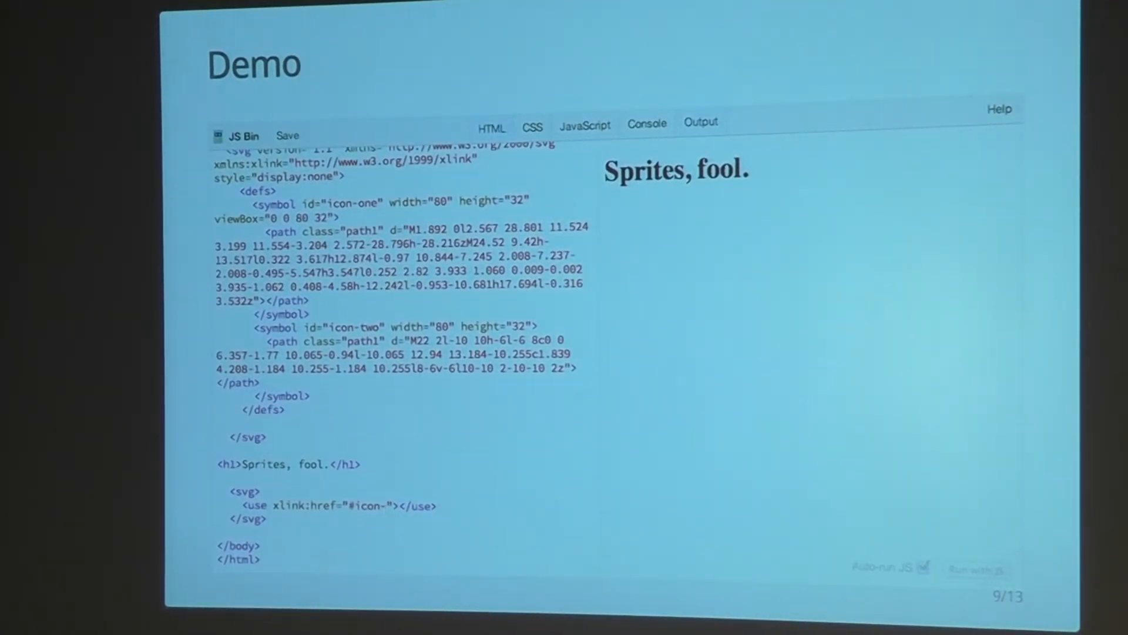
{"action": "type", "text": "tw"}
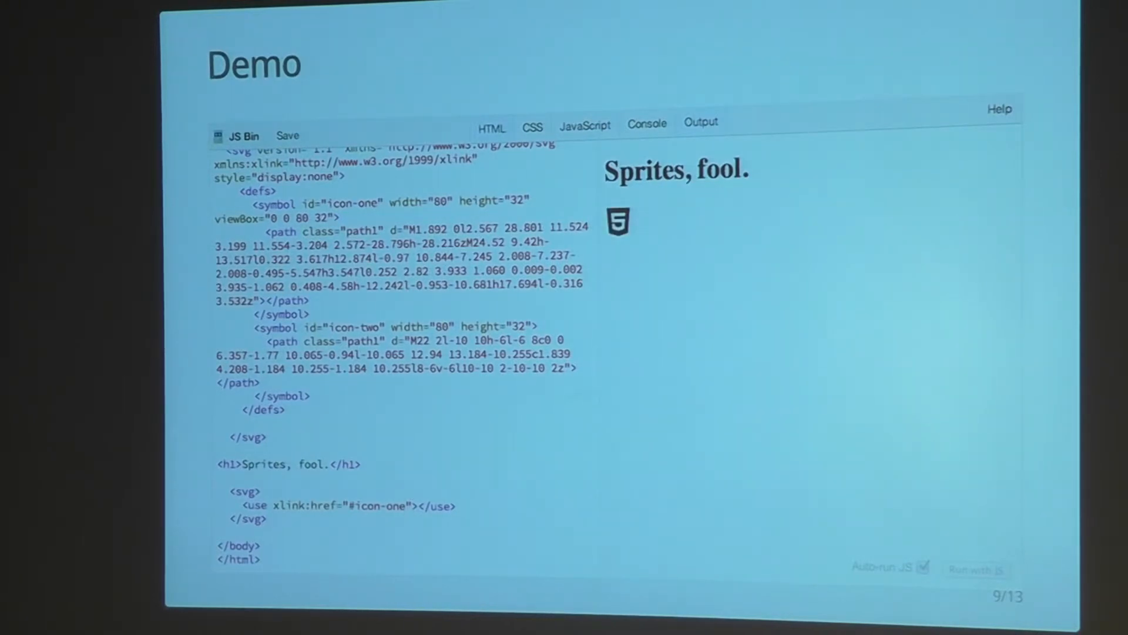
Step: Add style="fill:red" to the sprite's use element so the HTML5 icon renders red
{"action": "type", "text": "styp"}
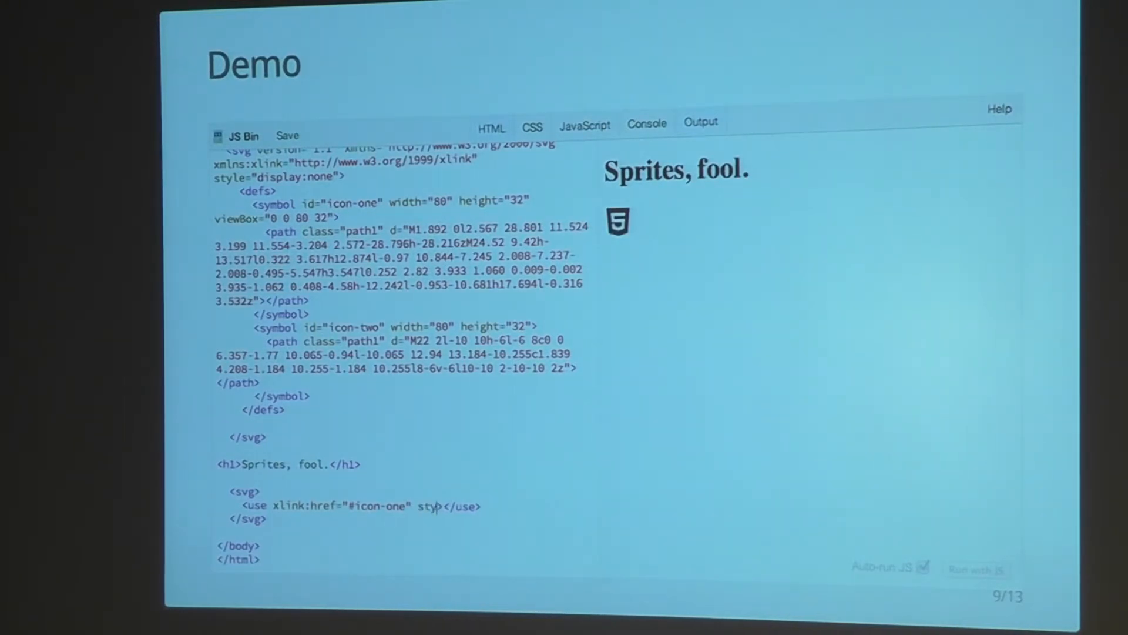
{"action": "type", "text": "le=\""}
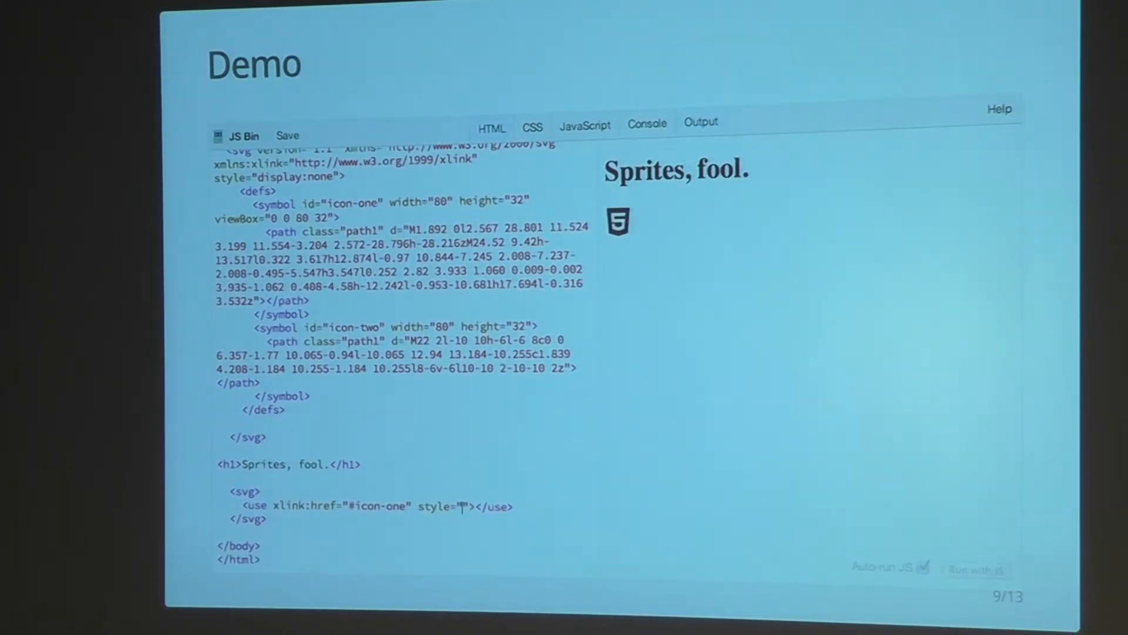
{"action": "type", "text": "fill"}
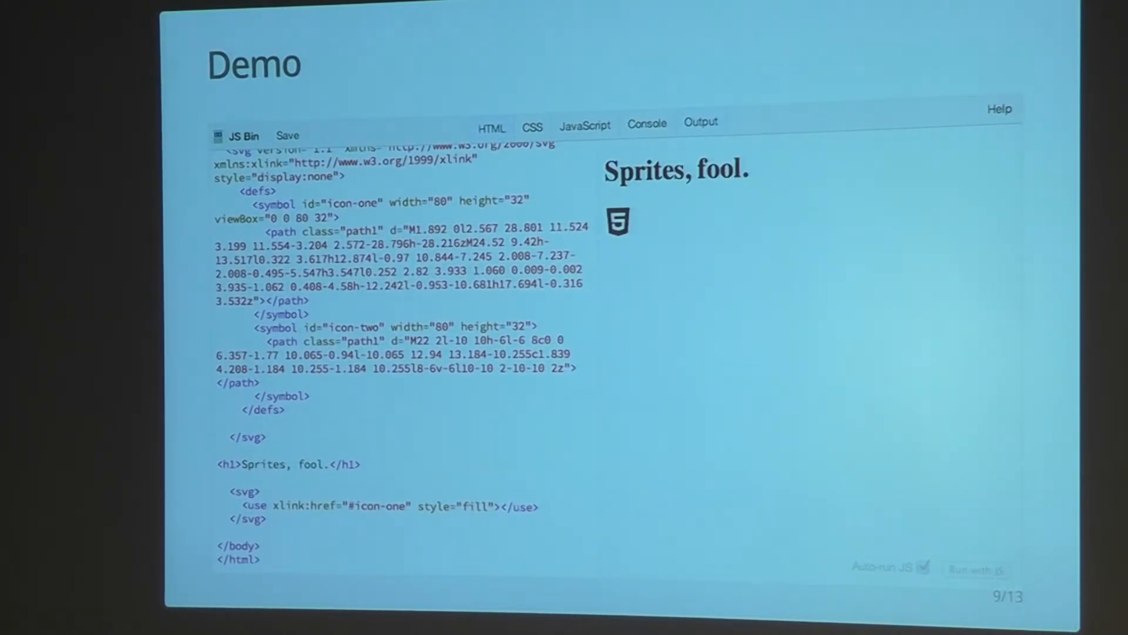
{"action": "type", "text": ":"}
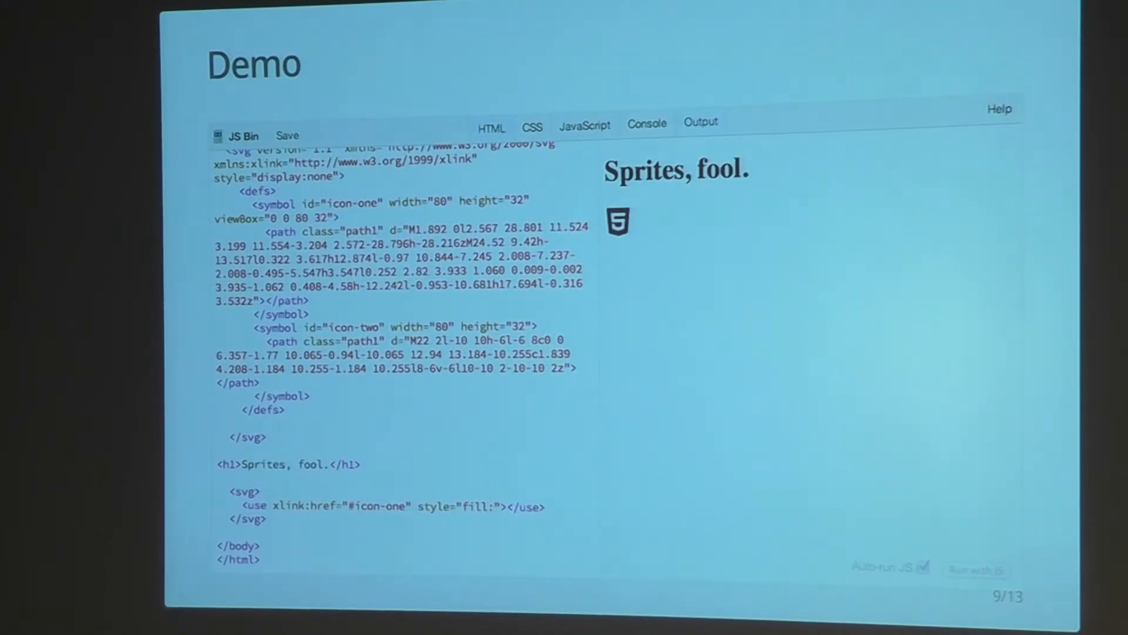
{"action": "type", "text": "red"}
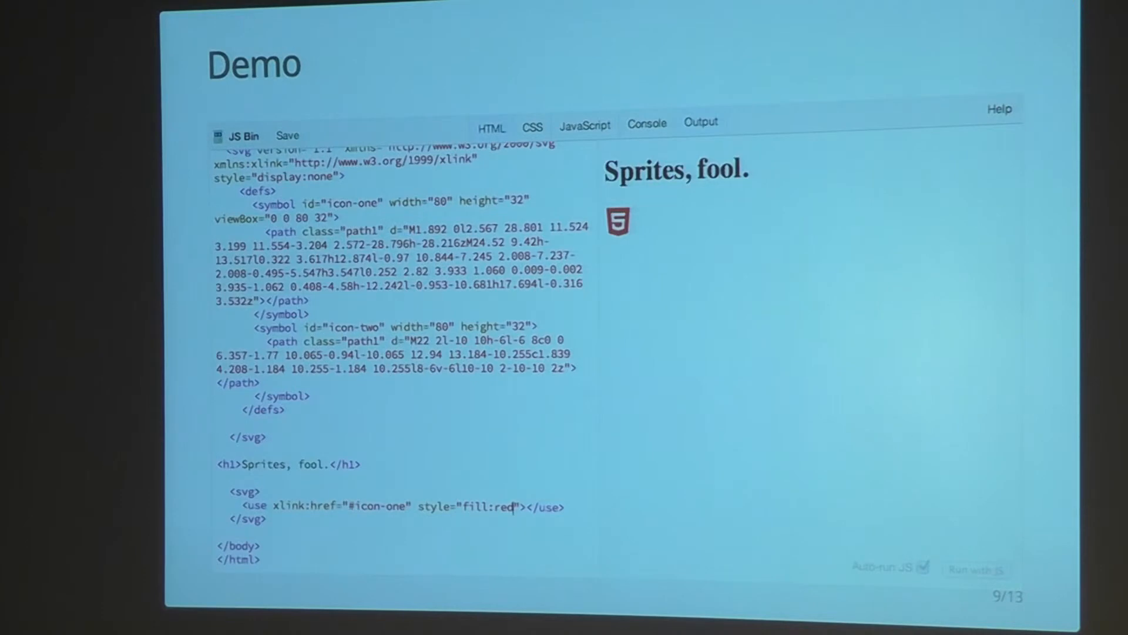
{"action": "mouse_move", "coordinate": [620, 35]}
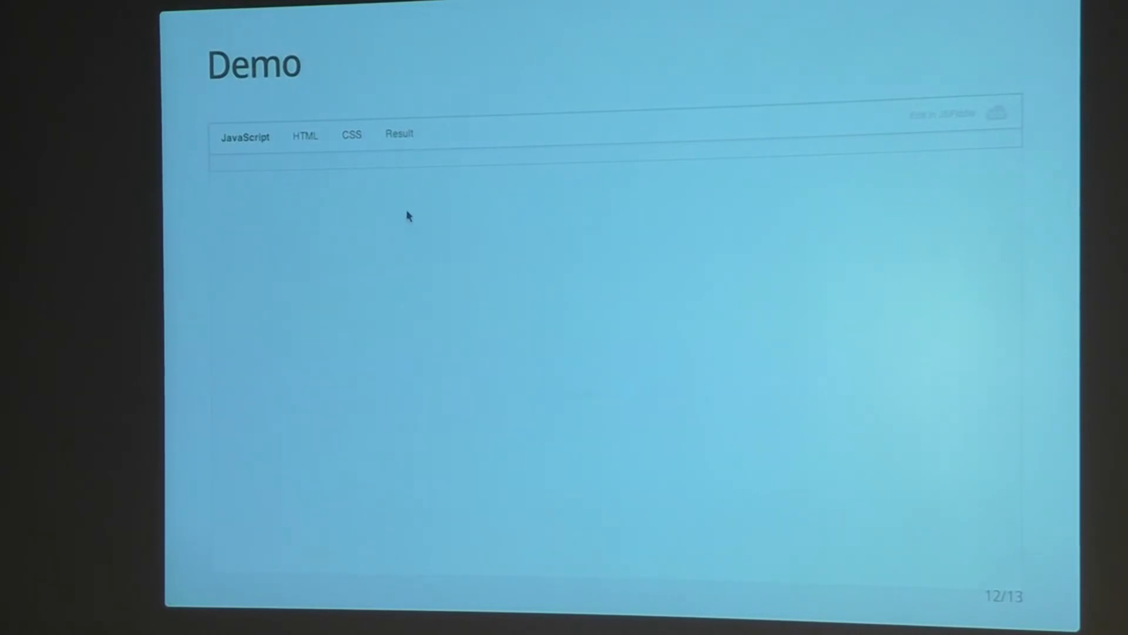
Step: Read the embedded fiddle's pattern-rectangle HTML, then view its Result pane
{"action": "left_click", "coordinate": [305, 135]}
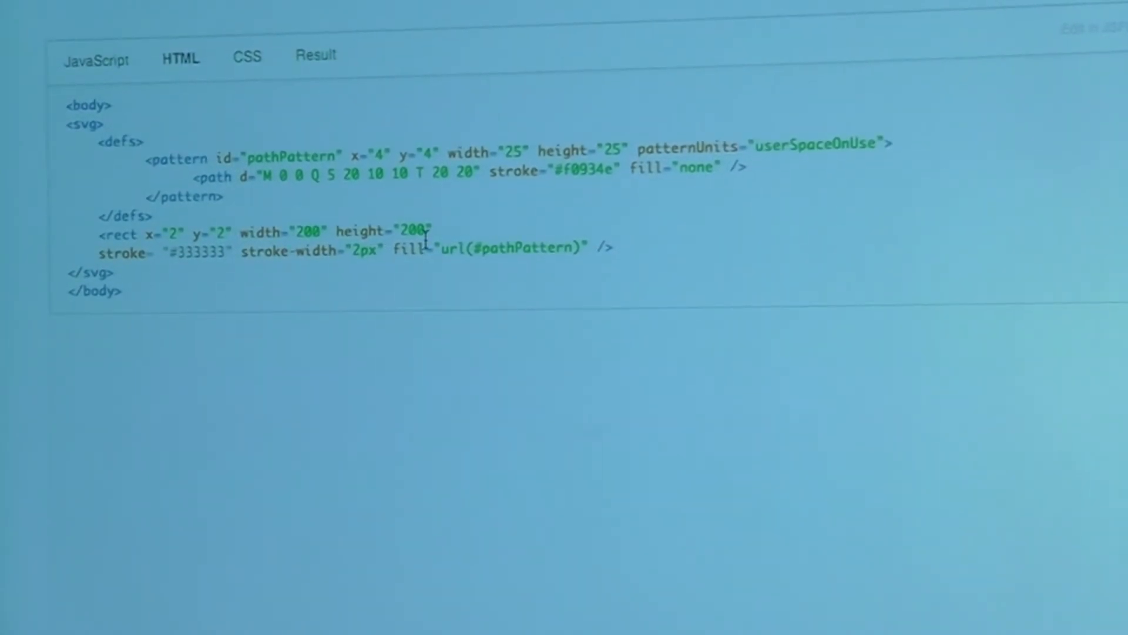
{"action": "left_click", "coordinate": [315, 55]}
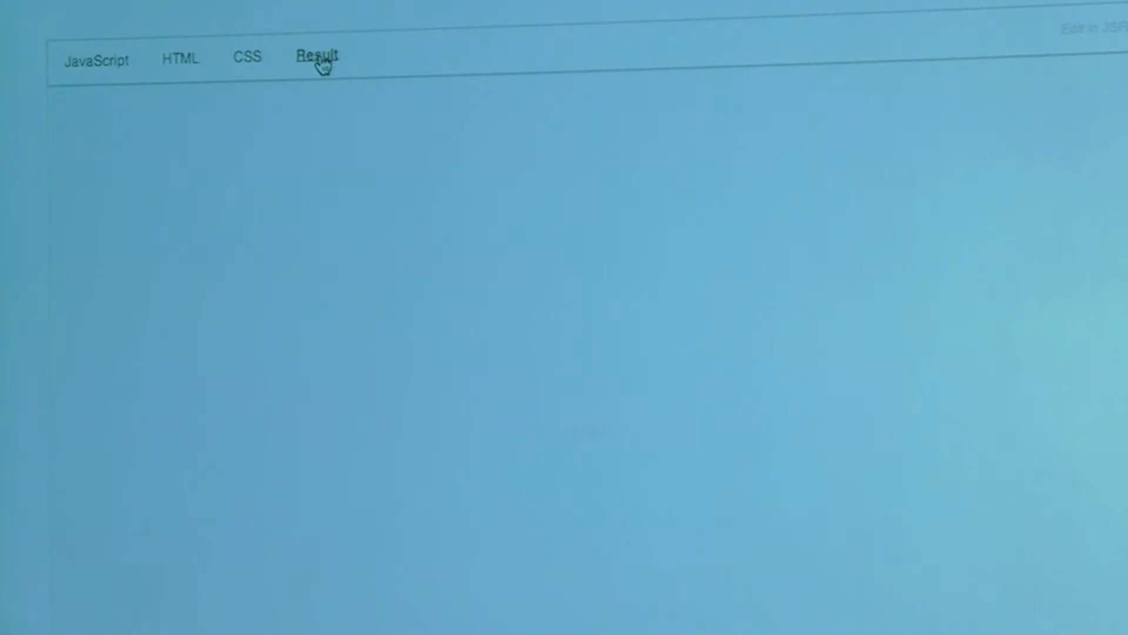